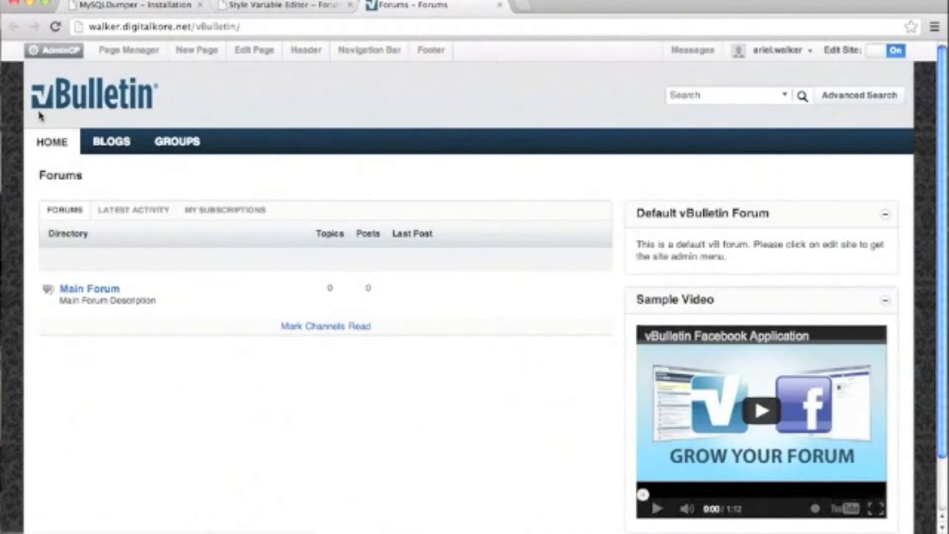
mouse_move(27, 270)
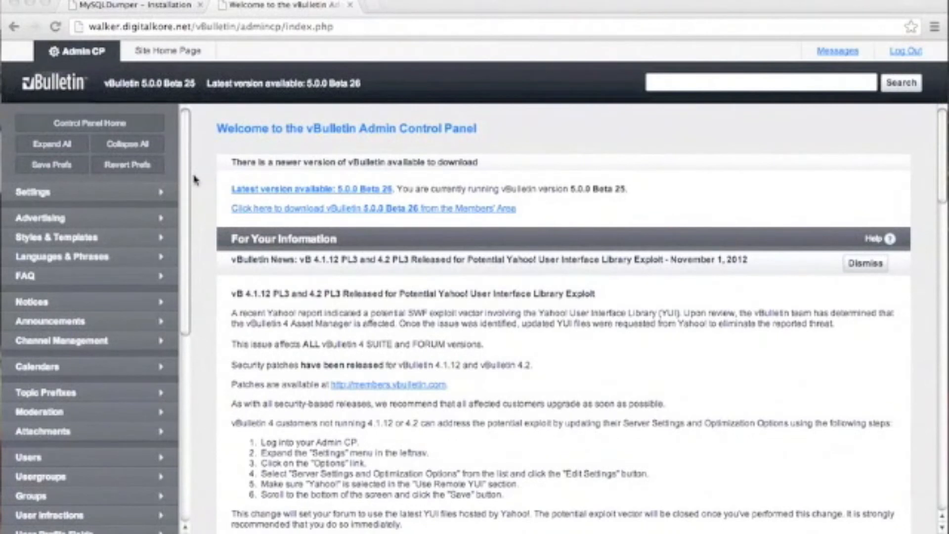
mouse_move(149, 232)
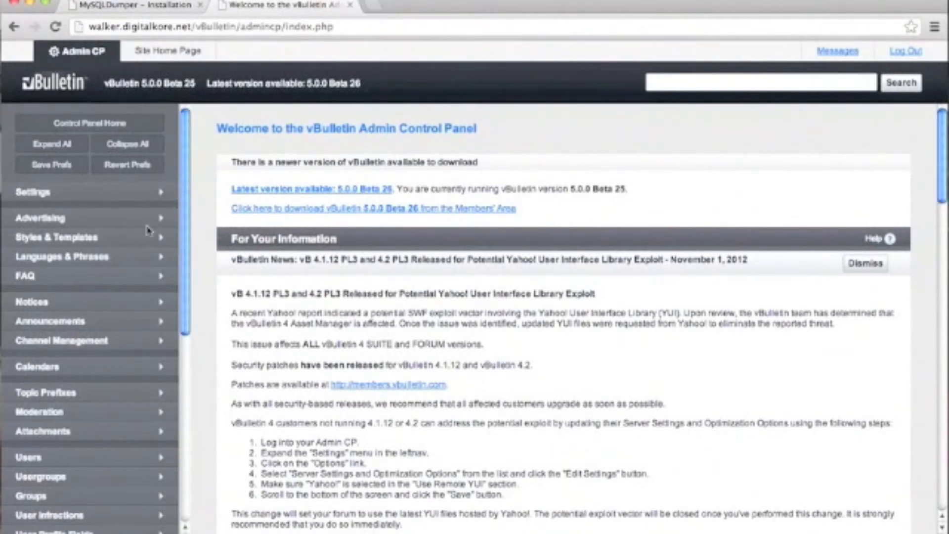
Open the Default Style's Style Variable Editor and pull up the body_background stylevar via a 'body' search
left_click(57, 237)
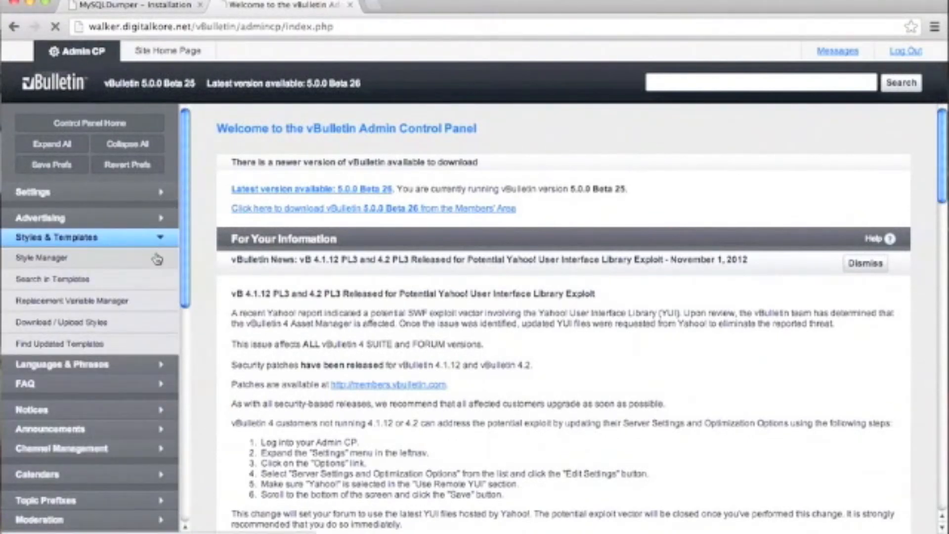
left_click(41, 257)
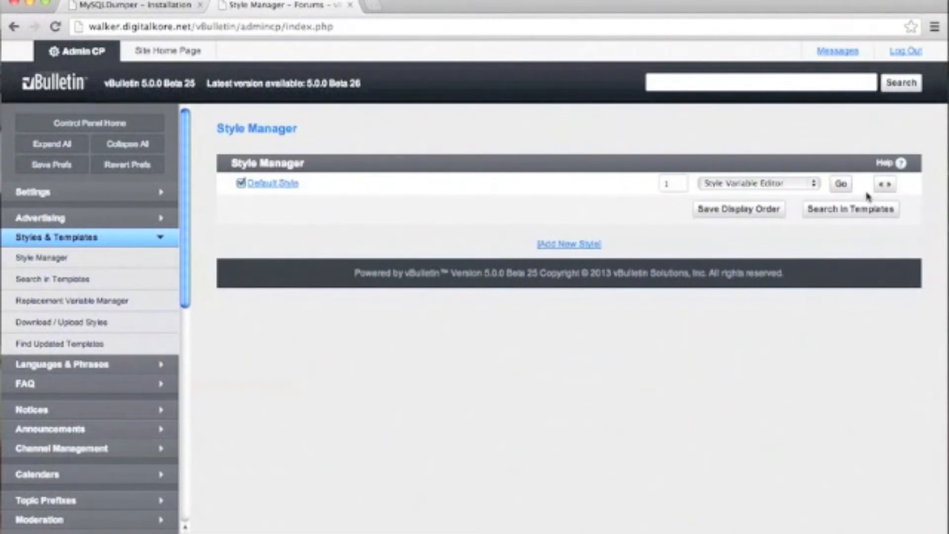
left_click(840, 184)
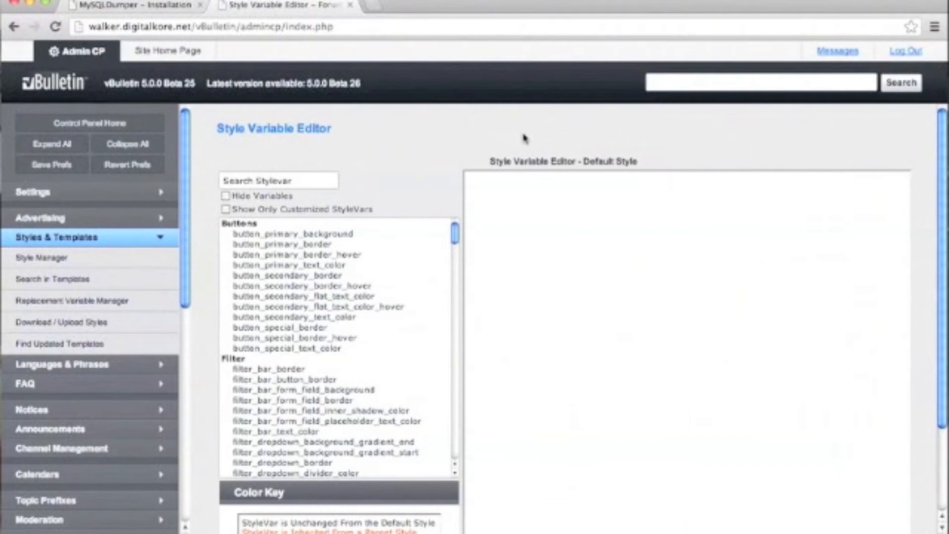
type("body_back")
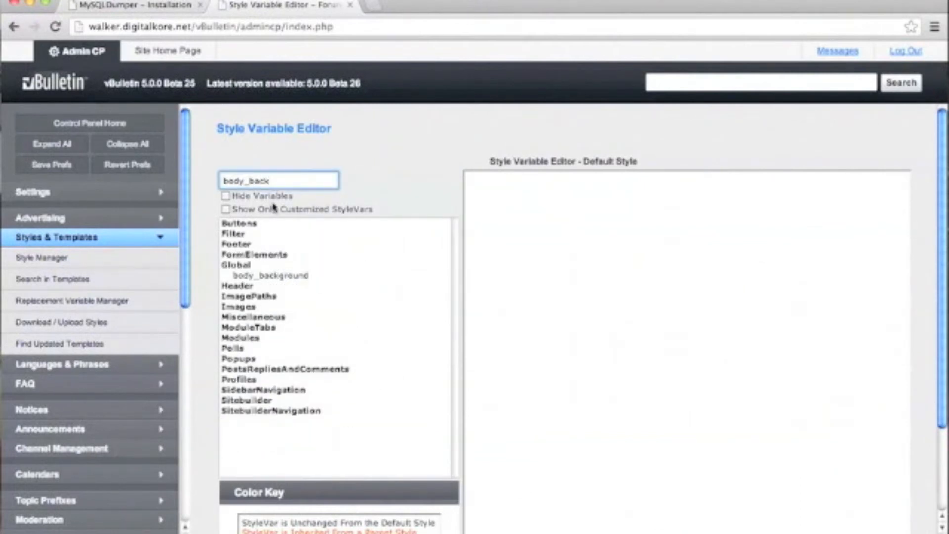
left_click(272, 276)
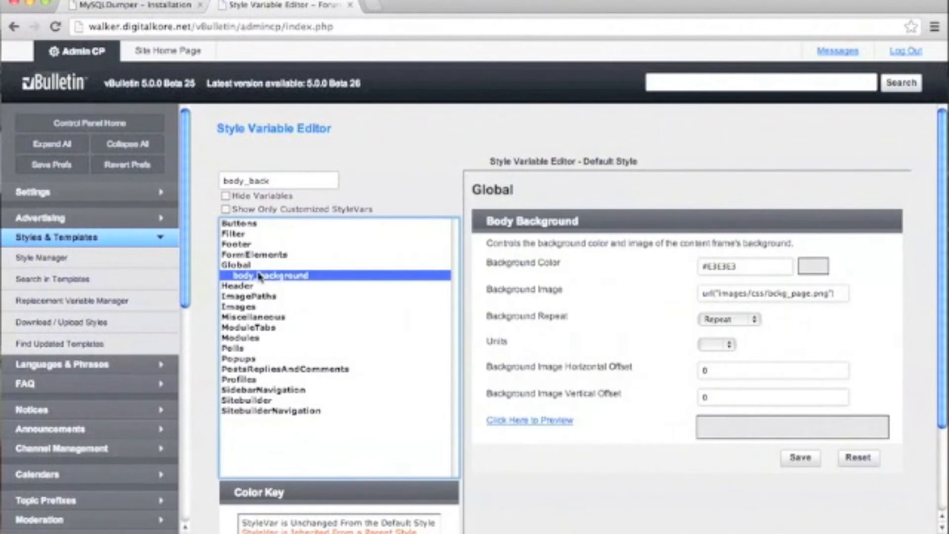
mouse_move(423, 312)
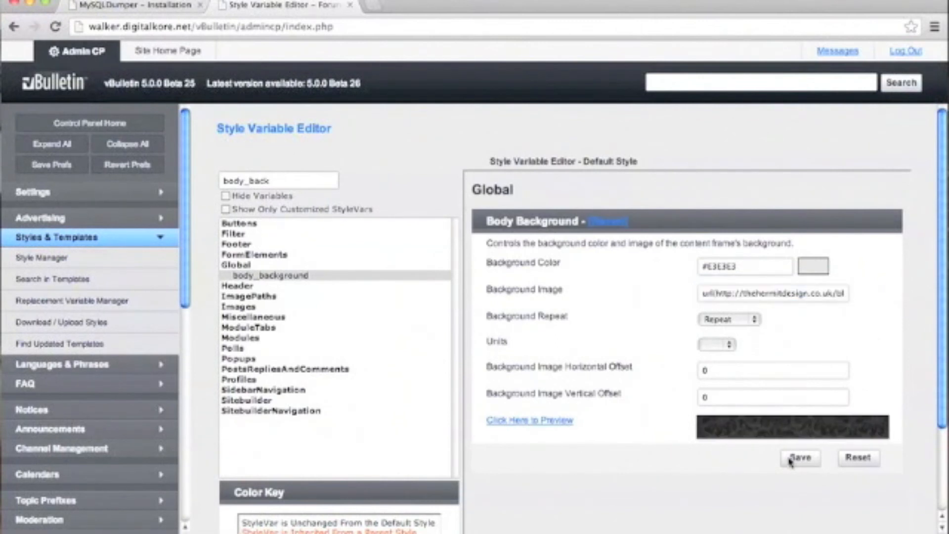
Save body_background with the new url(...) Background Image address
left_click(799, 458)
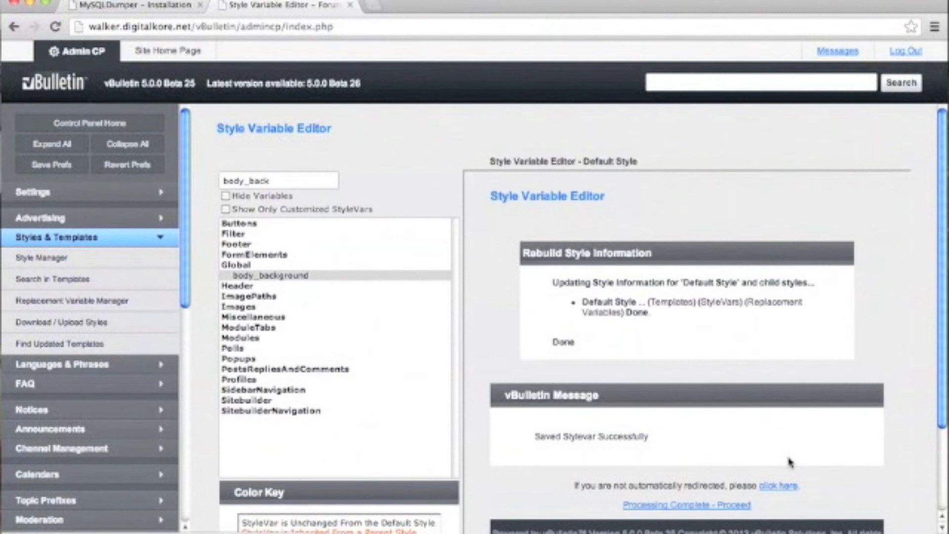